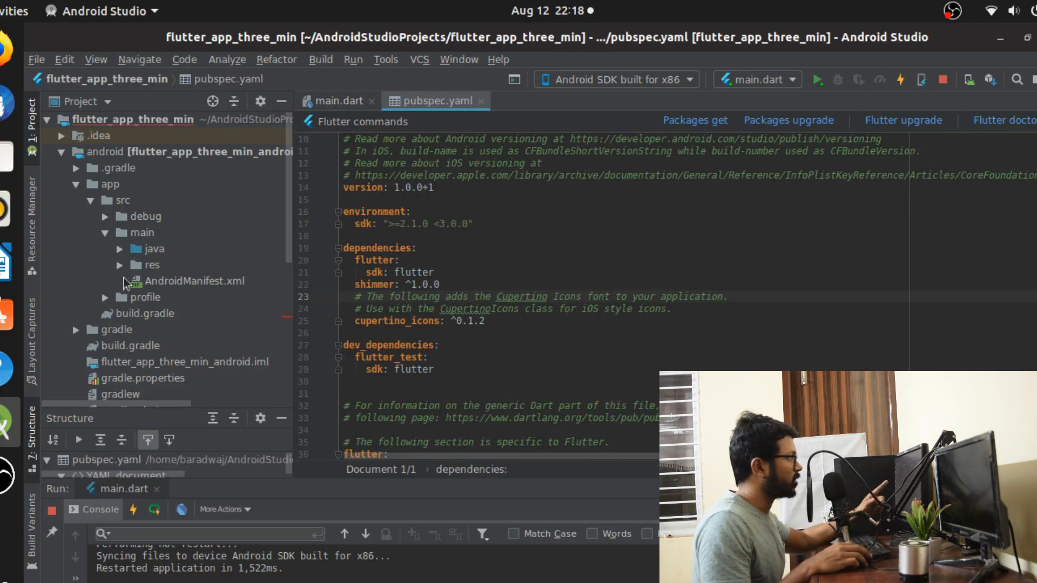
# Confirm shimmer: ^1.0.0 under dependencies in pubspec.yaml and run Packages get
pyautogui.scroll(-3)
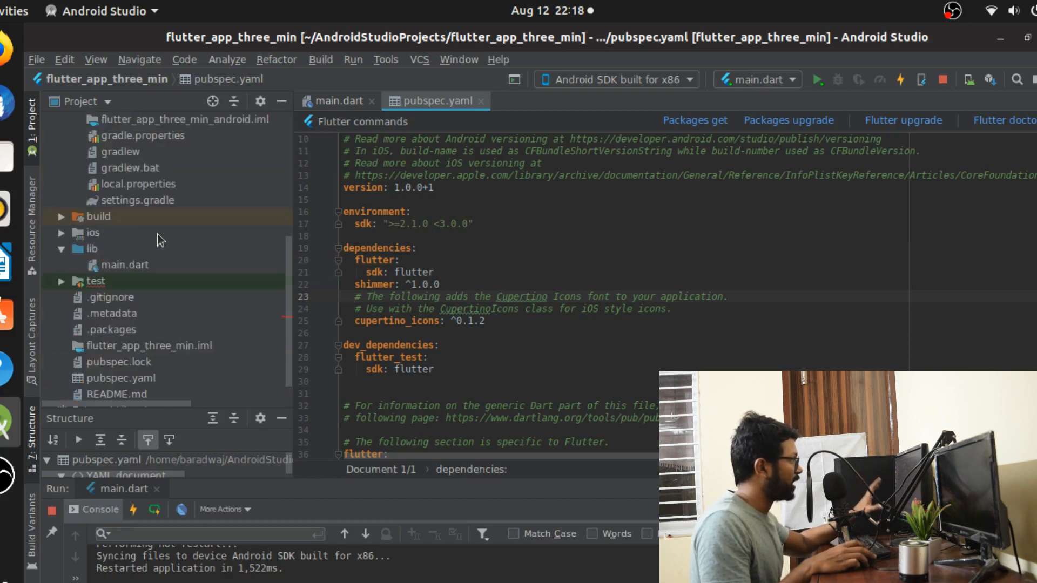
pyautogui.scroll(-3)
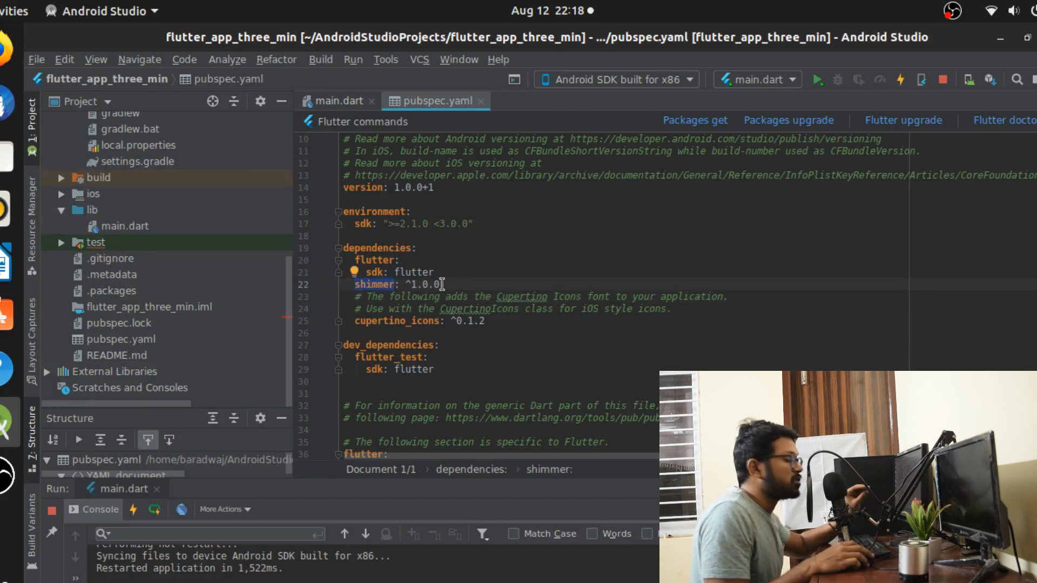
pyautogui.doubleClick(375, 284)
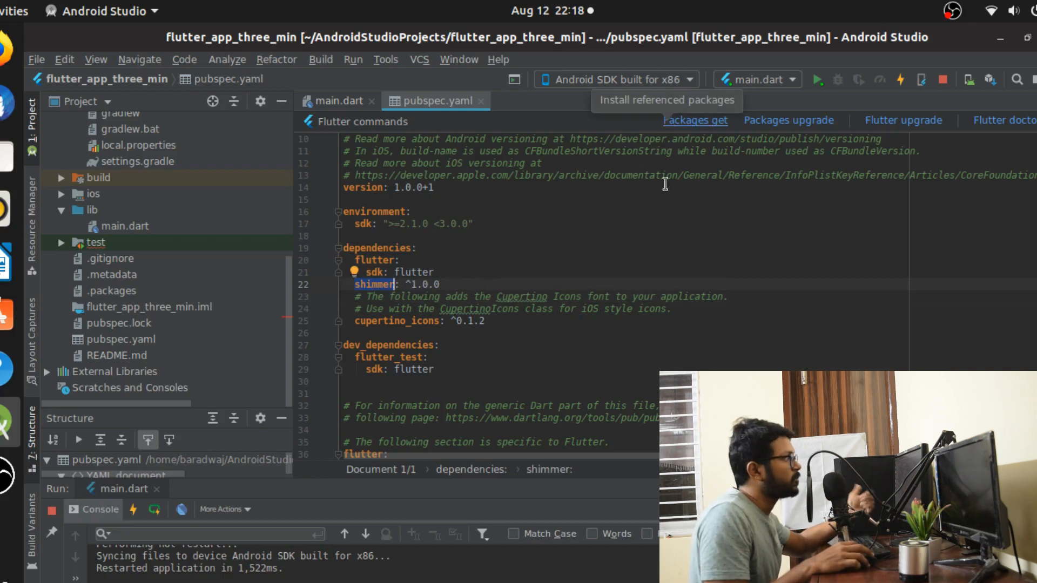
pyautogui.click(337, 100)
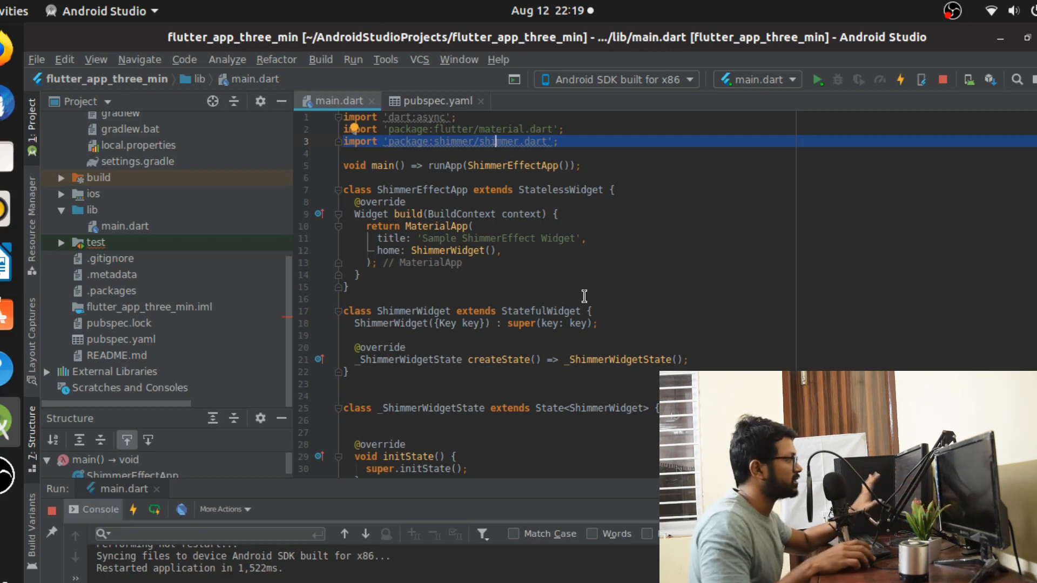
# Give the Scaffold an AppBar titled "Shimmer effect"
pyautogui.scroll(-3)
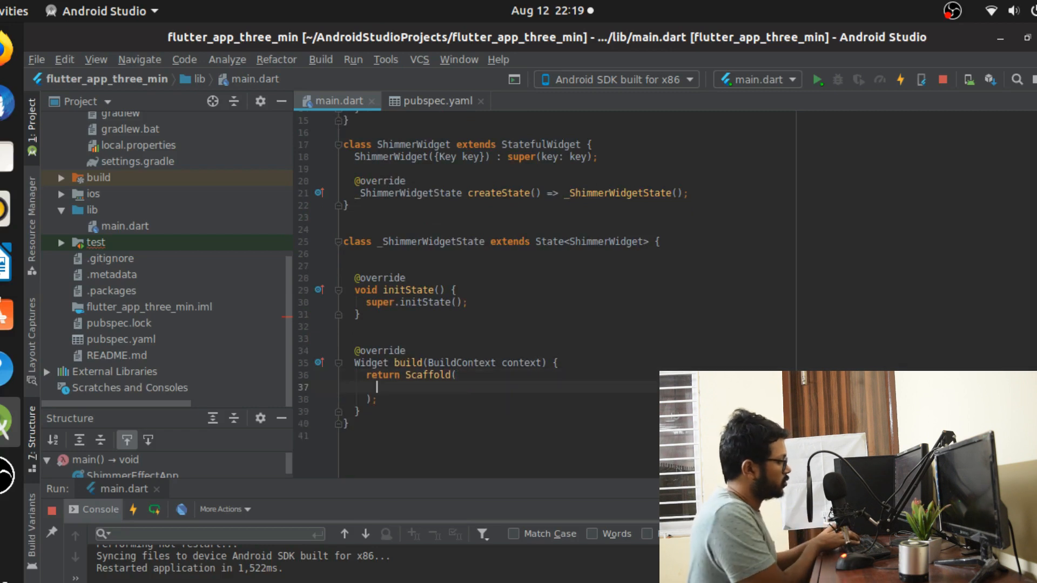
pyautogui.write('app')
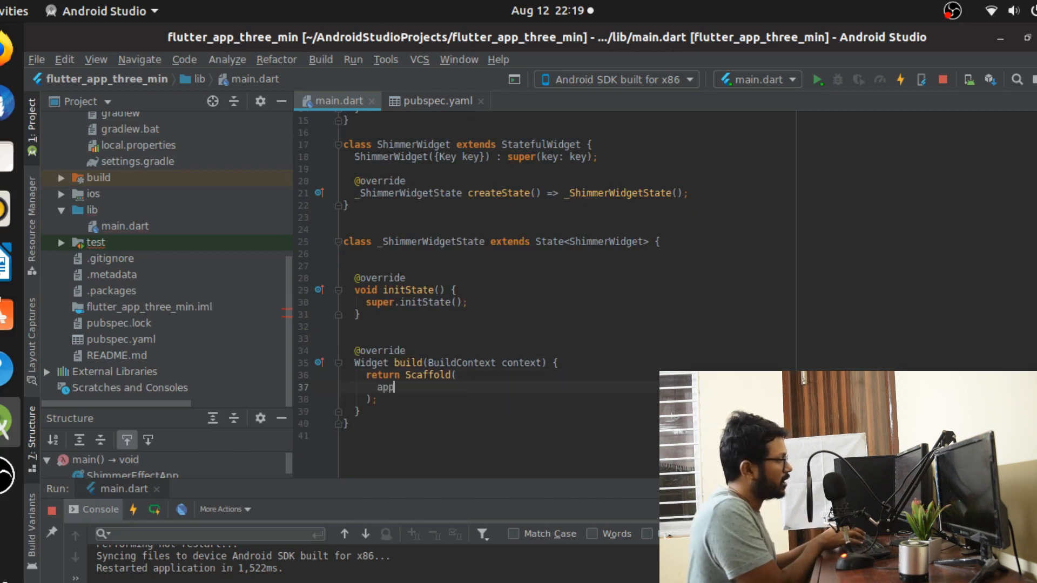
pyautogui.write('Bar: AppBar(title: ,),')
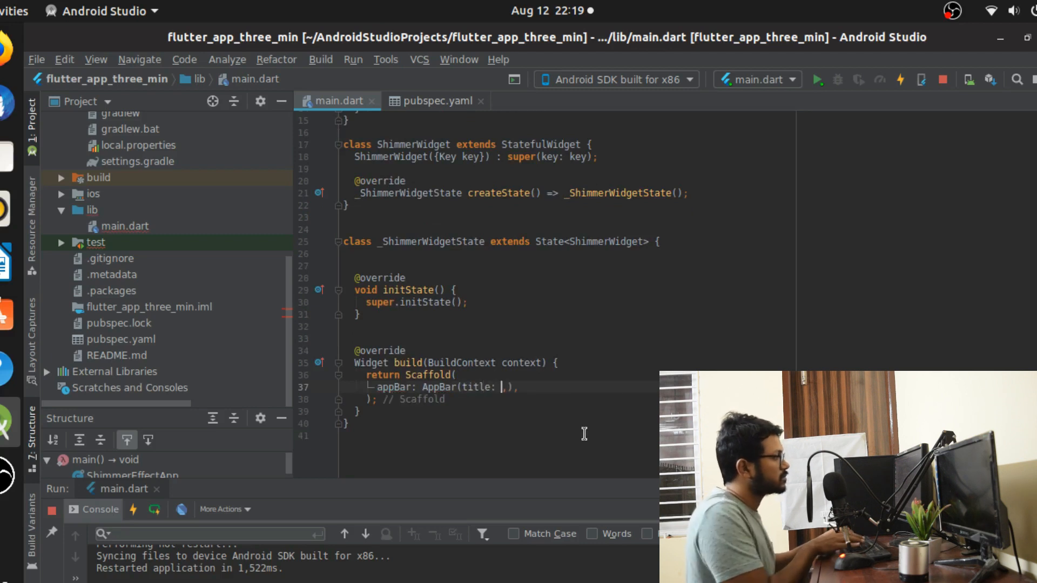
pyautogui.write('Tex')
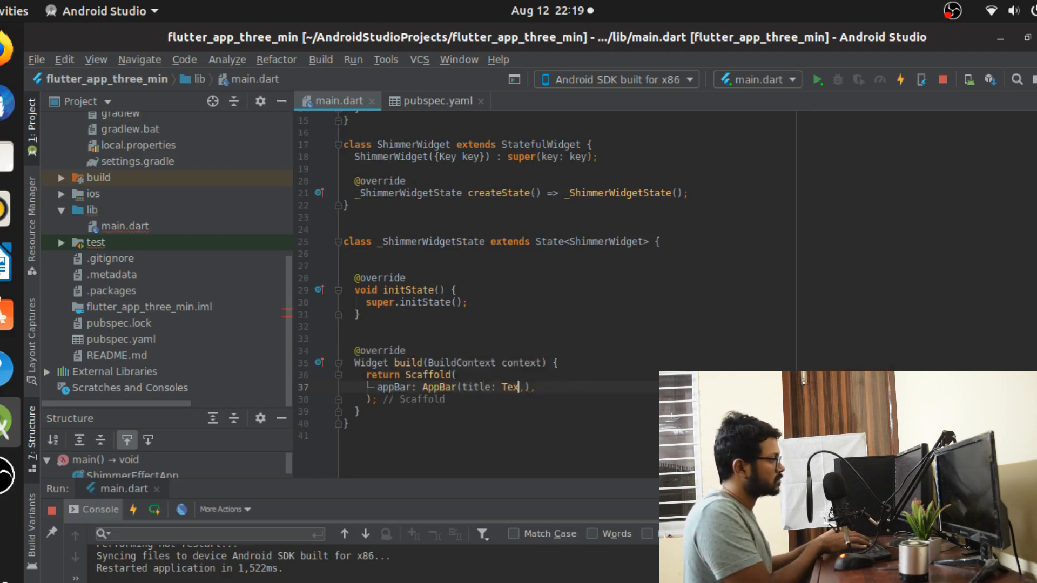
pyautogui.write('"Shimmer eefect"')
pyautogui.write('b')
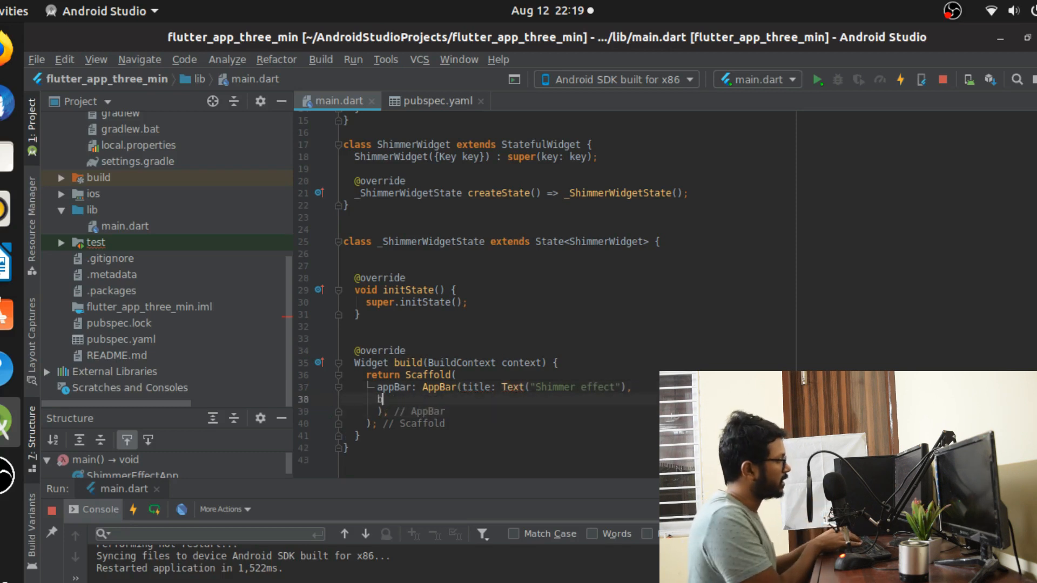
# Add a Scaffold body of Container(child: Center(child: ...))
pyautogui.write('od')
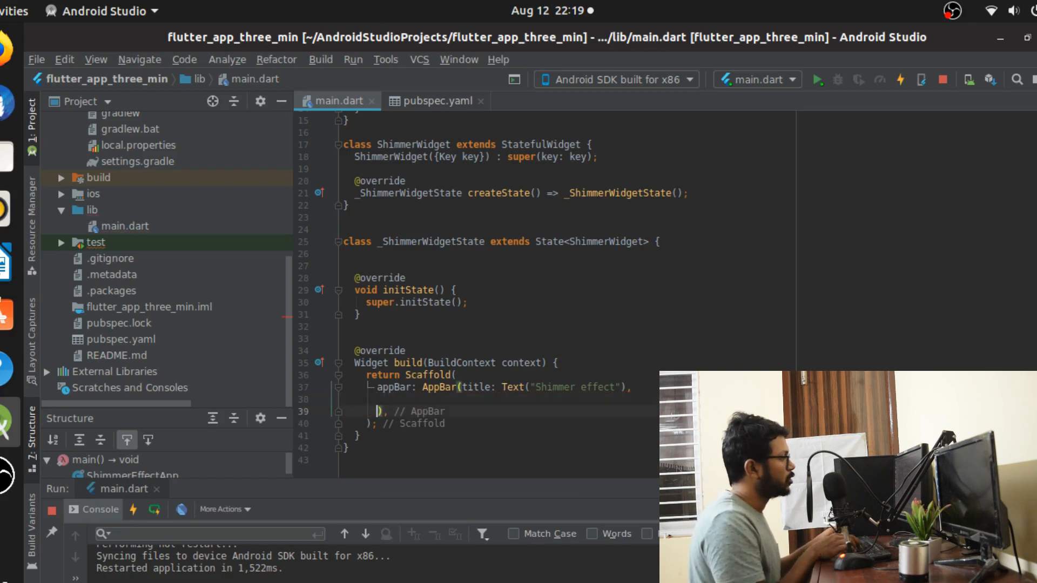
pyautogui.write('body: C,')
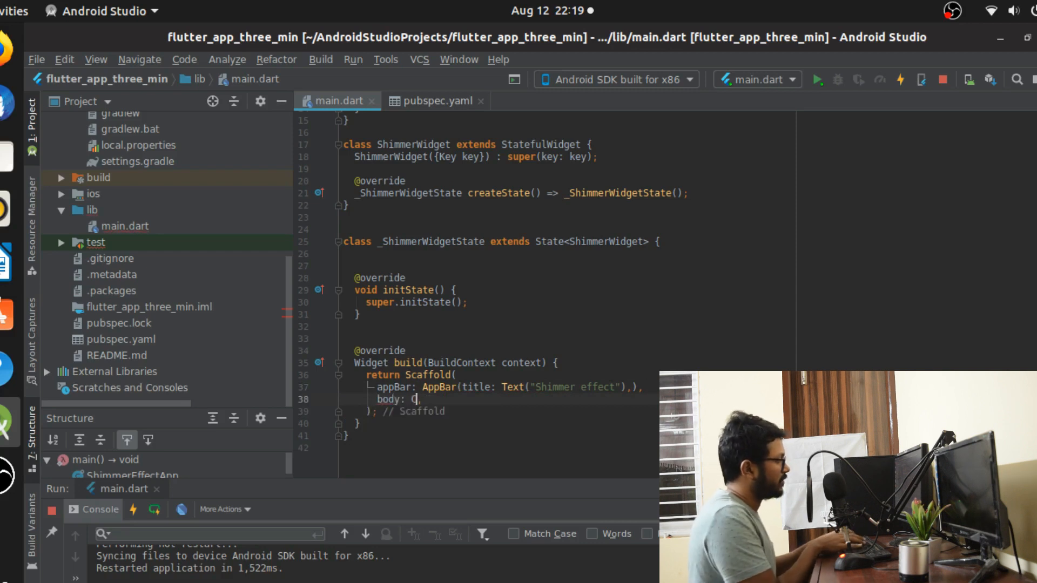
pyautogui.write('onta')
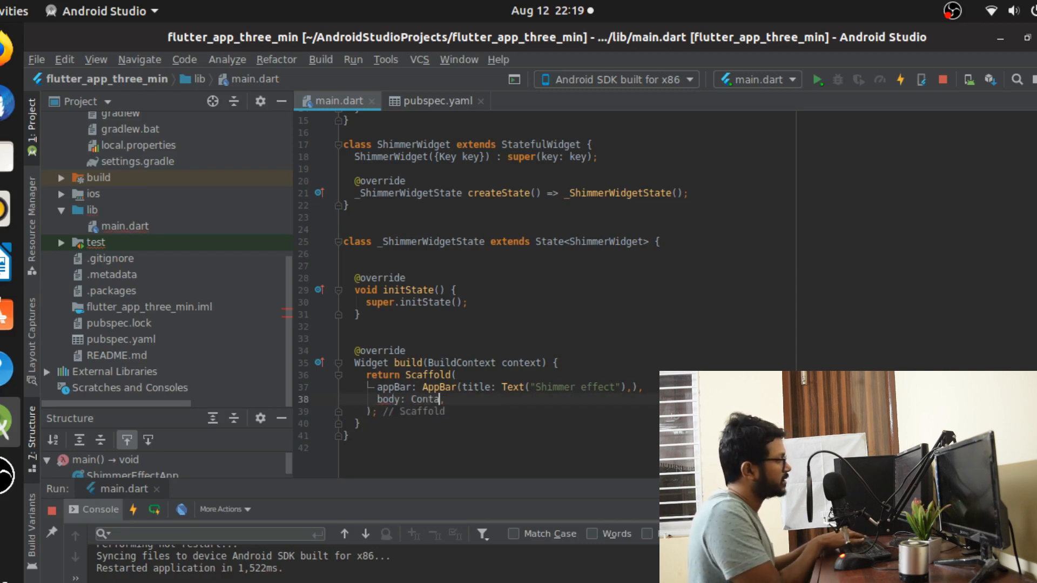
pyautogui.write('iner(')
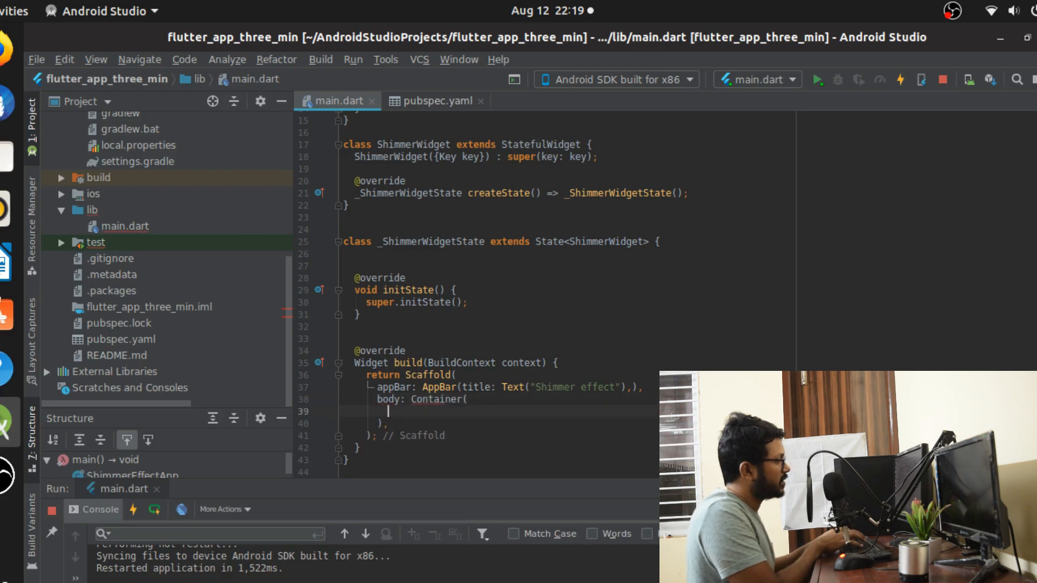
pyautogui.write('child')
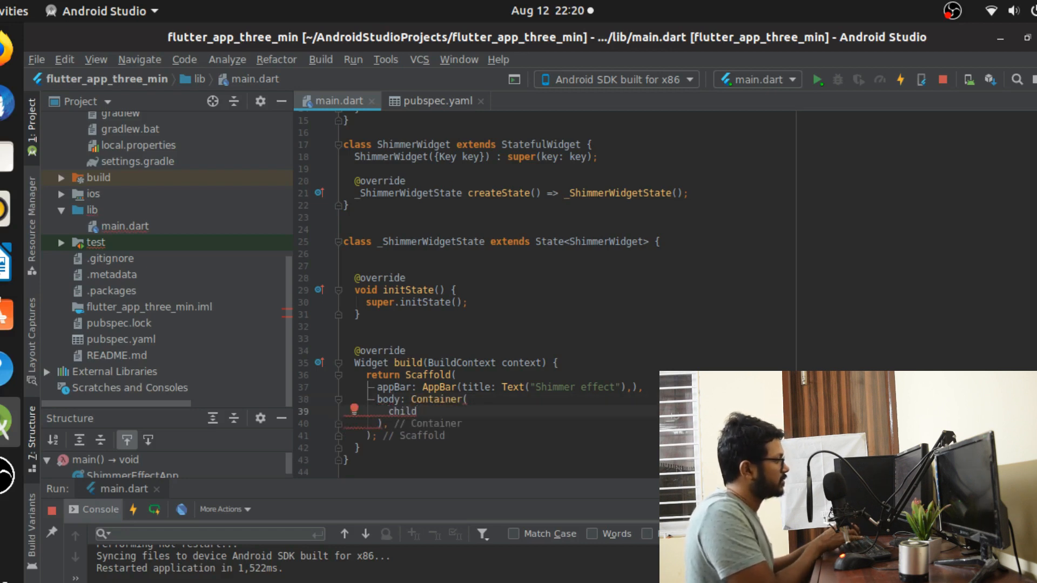
pyautogui.write(':Center(')
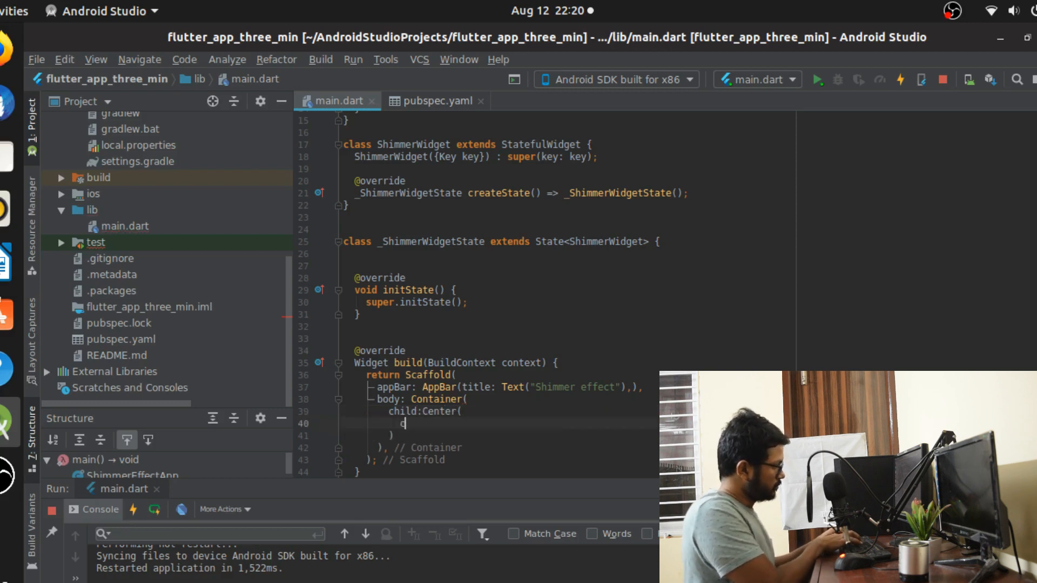
pyautogui.write('hild:')
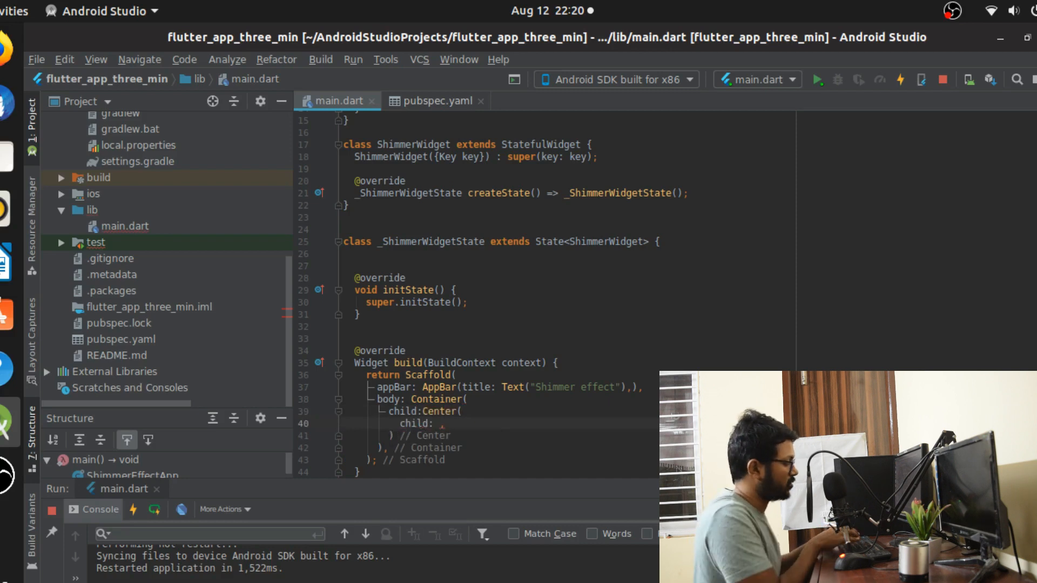
# Make the Center's child Shimmer.fromColors wrapping Text("Swipe to Unlock")
pyautogui.write('Shimmer')
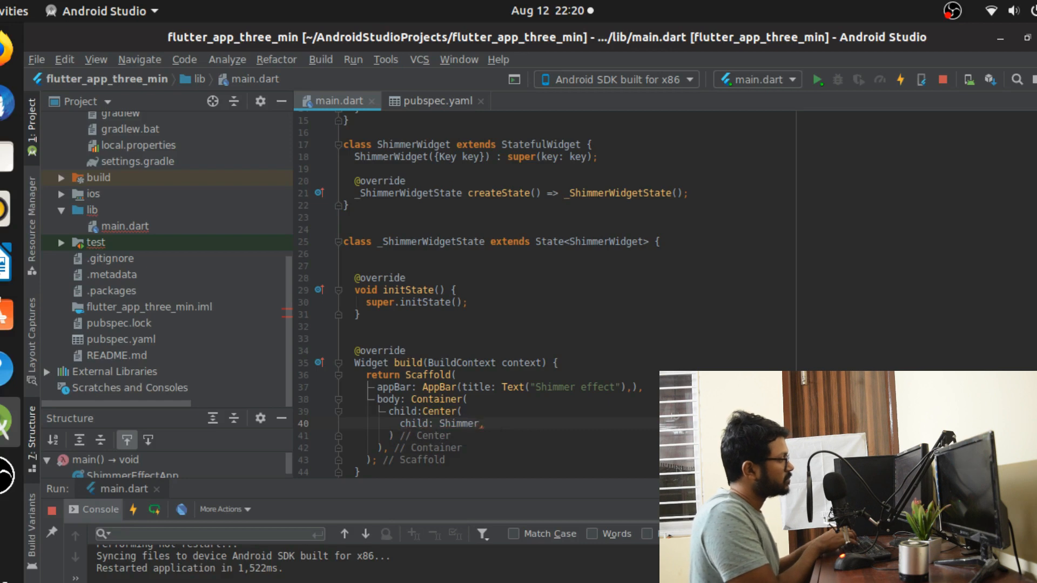
pyautogui.write('.fromColors(')
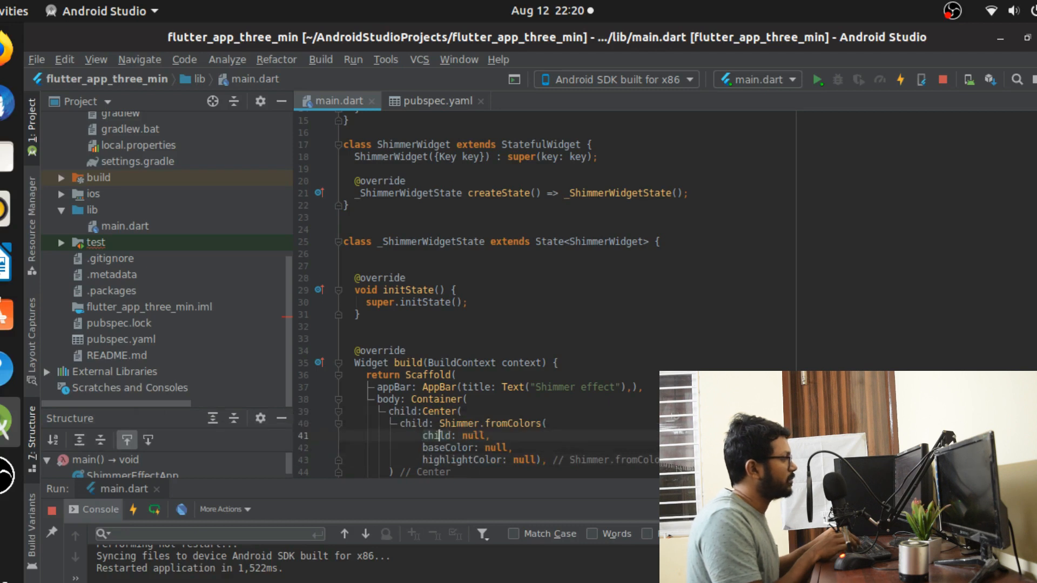
pyautogui.write('T')
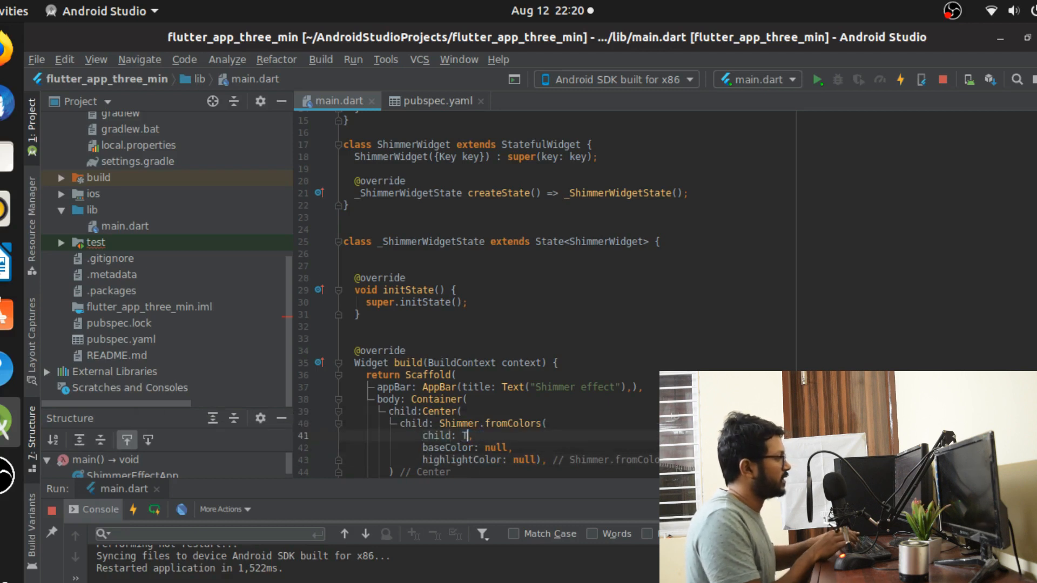
pyautogui.write('ext()')
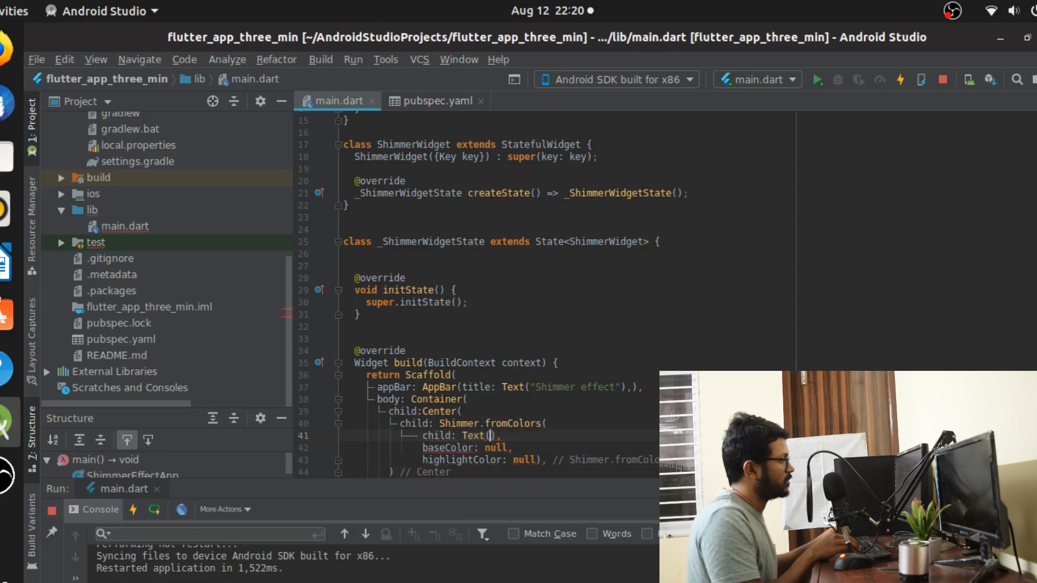
pyautogui.write('s"')
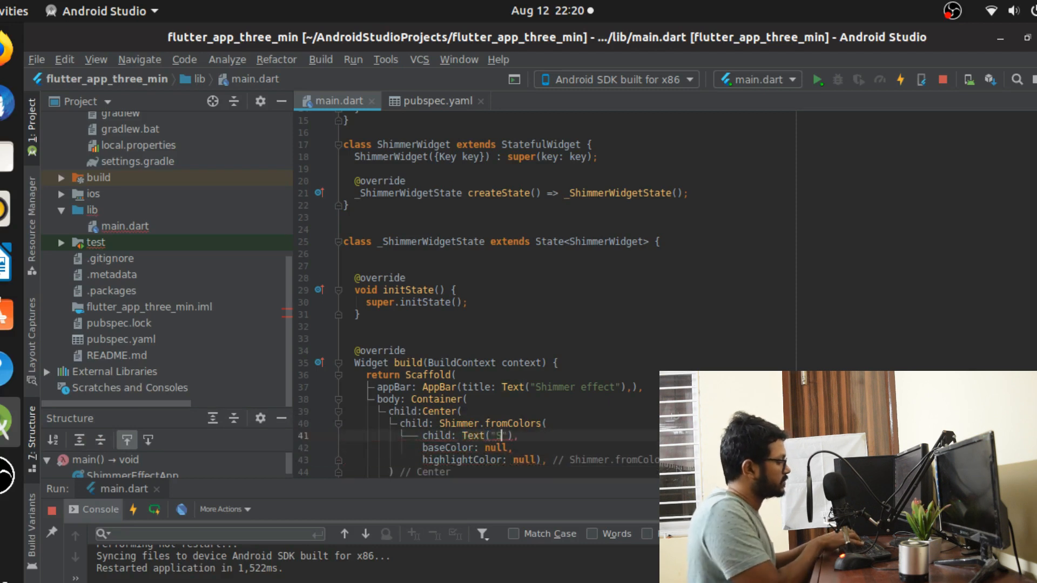
pyautogui.write('Swipe to')
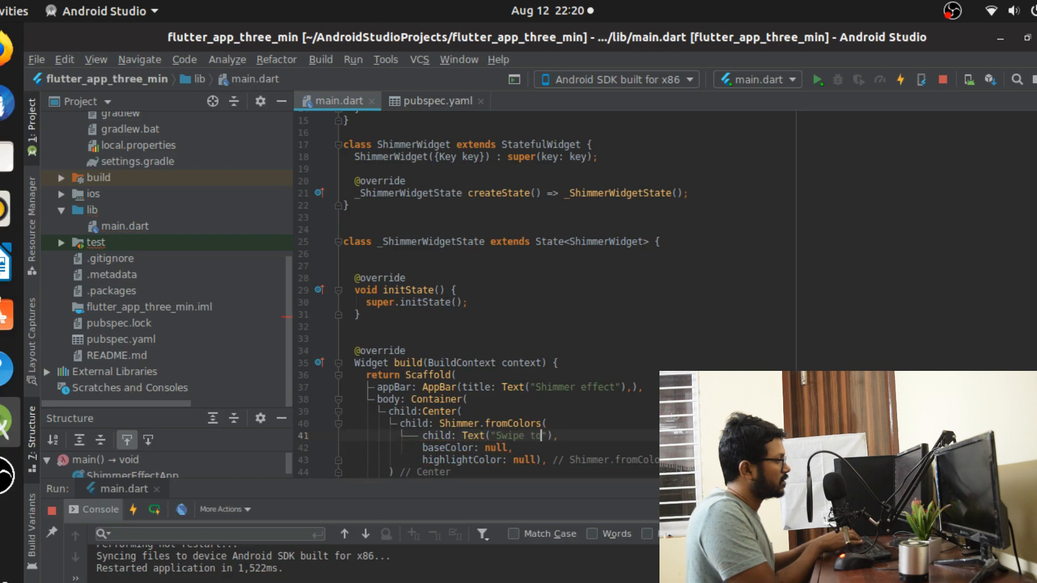
pyautogui.write('Unlock')
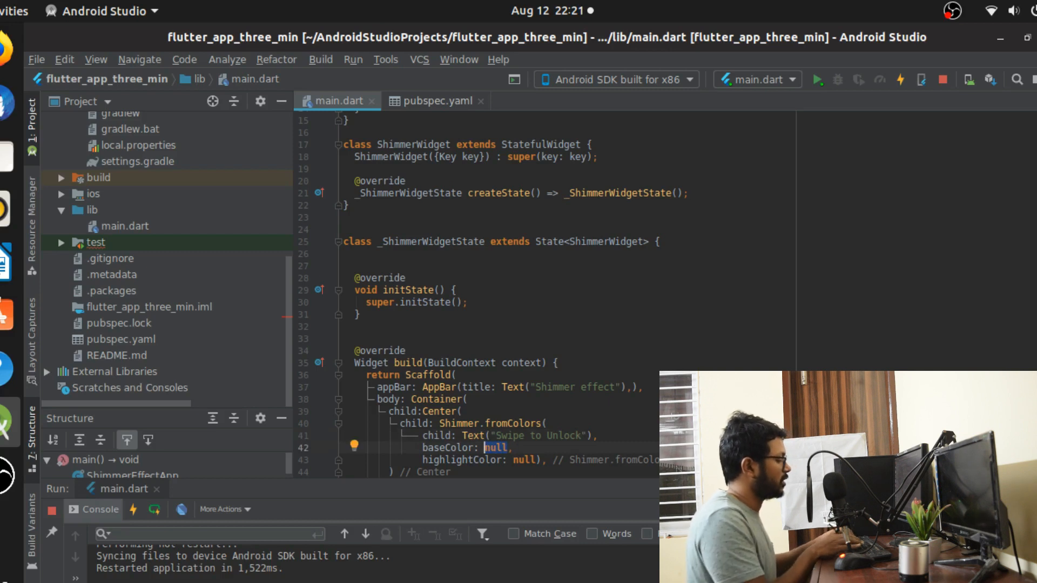
# Set baseColor Colors.grey[700] and highlightColor Colors.grey[100], and start the text style
pyautogui.write('Colr')
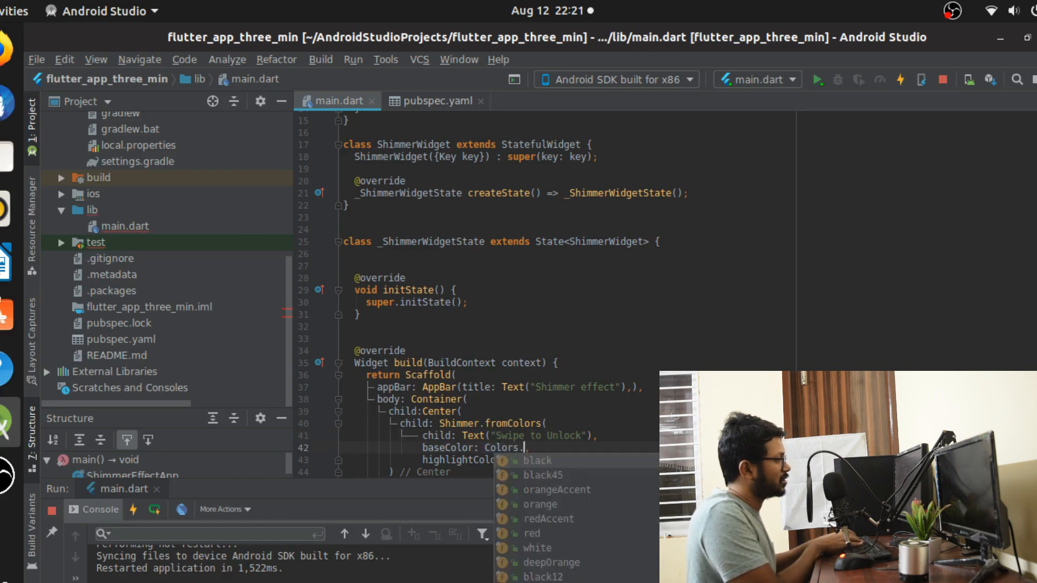
pyautogui.write('grey[600')
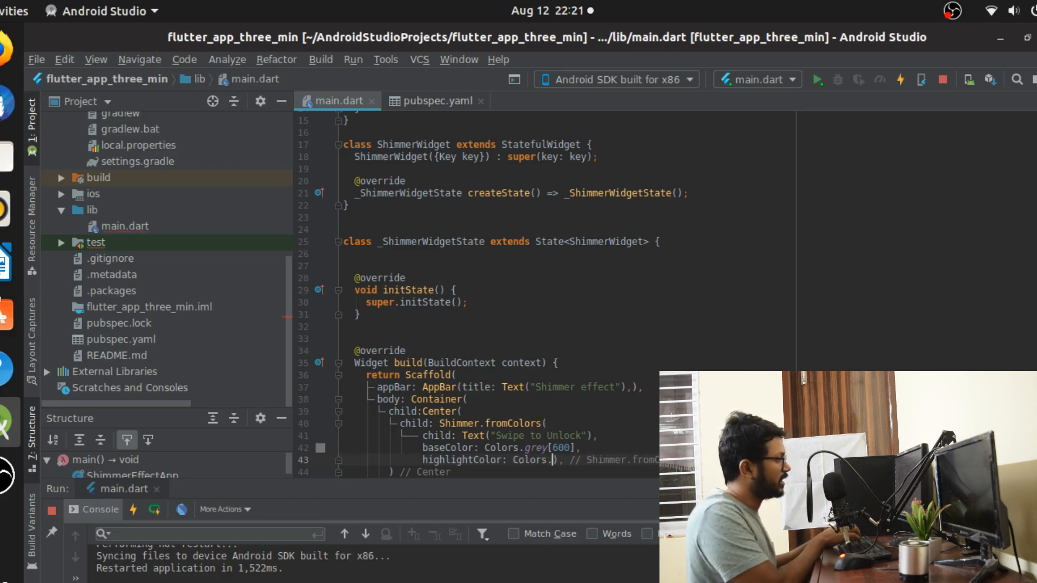
pyautogui.write('grey[100')
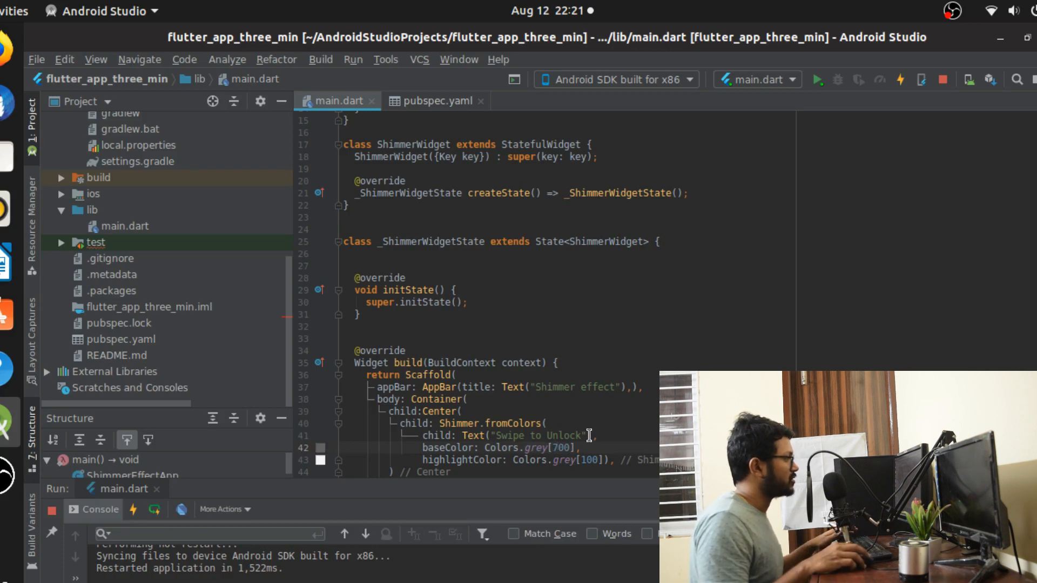
pyautogui.write(', style: TextStyle(fontSize:')
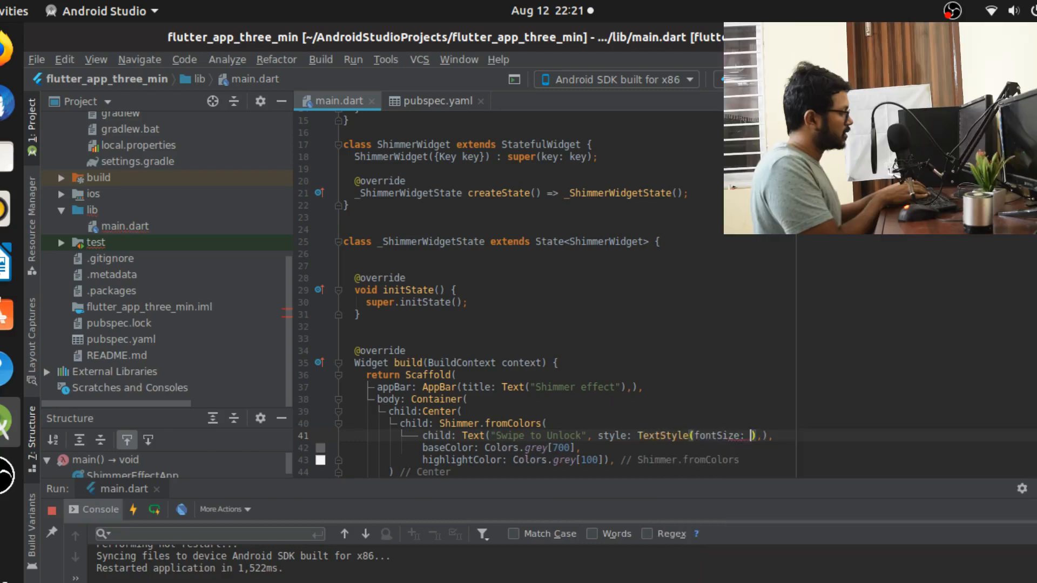
# Style the text with TextStyle(fontSize: 40.0, fontWeight: FontWeight.bold)
pyautogui.write('40')
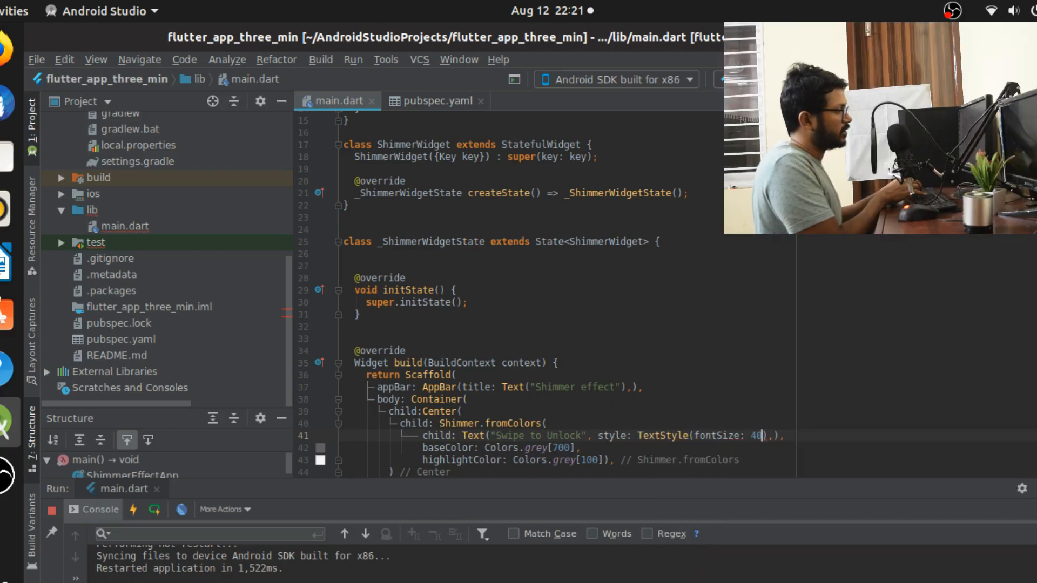
pyautogui.write('.0,fontWeight:')
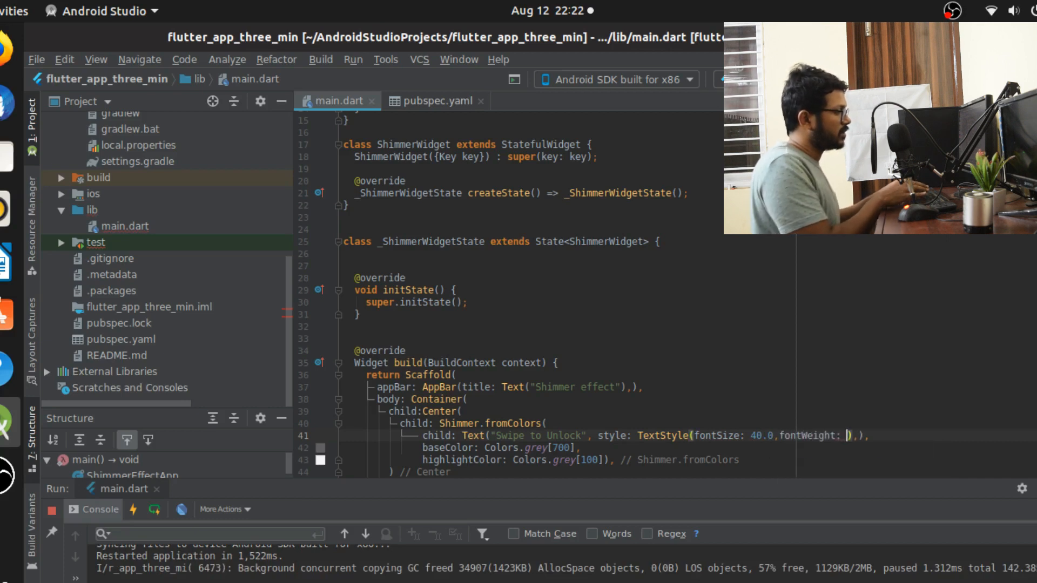
pyautogui.write('FontWeight.')
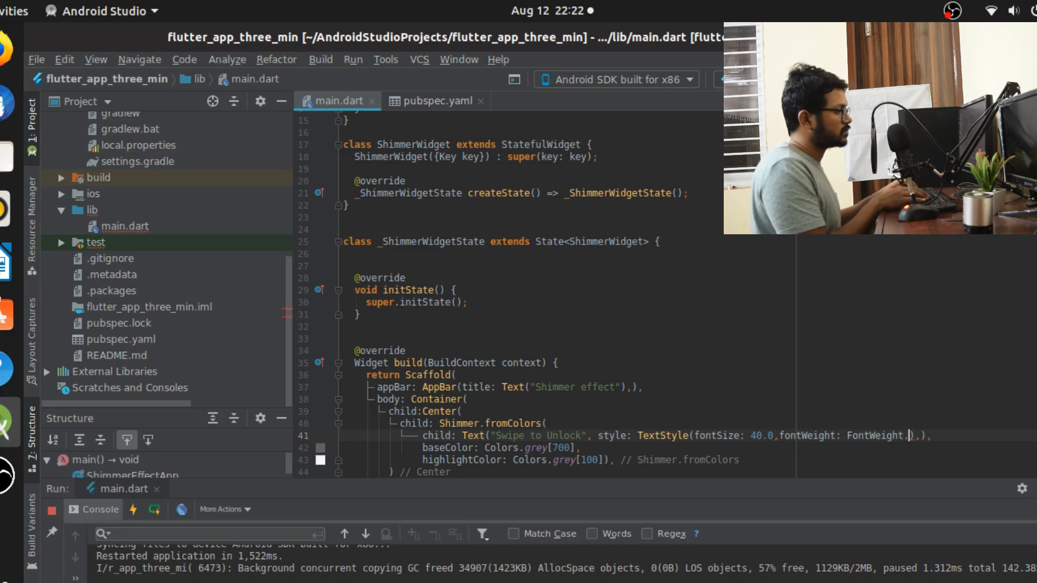
pyautogui.write('bold')
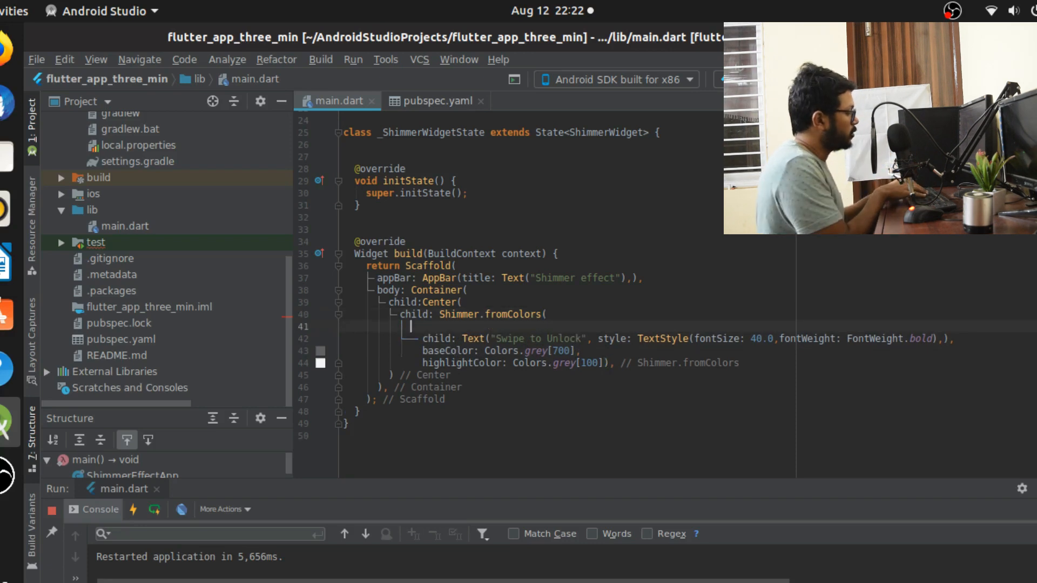
# Add period: Duration(seconds: 5) to the shimmer and begin the direction parameter
pyautogui.write('duu')
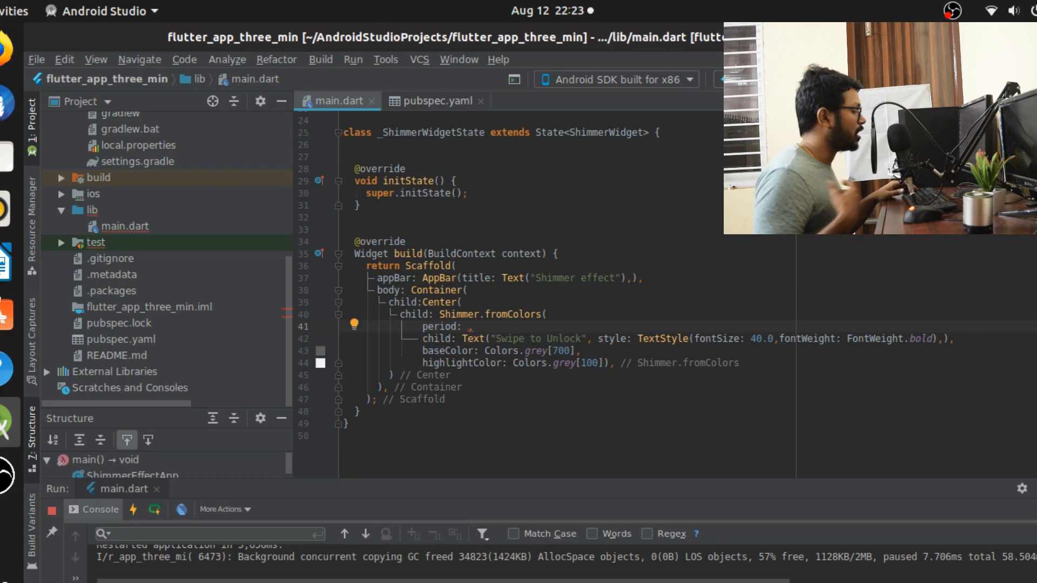
pyautogui.write('Dura')
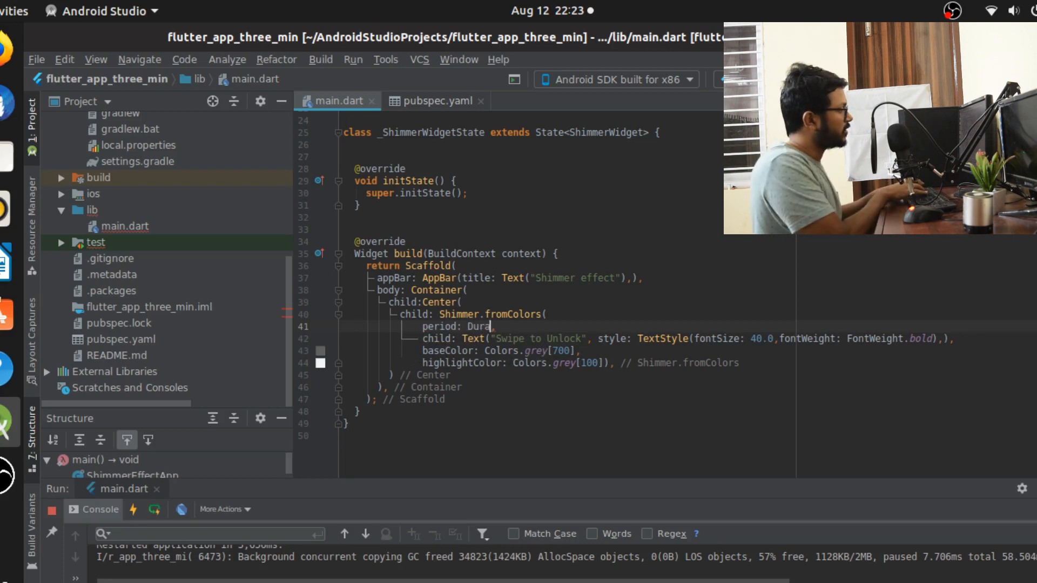
pyautogui.write('tion(seco')
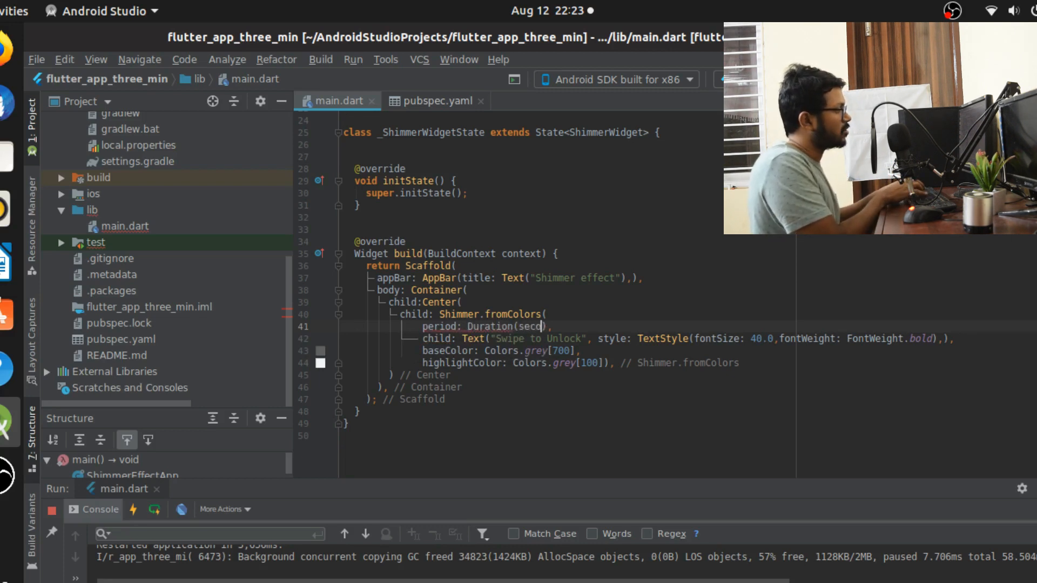
pyautogui.write('nds:5)')
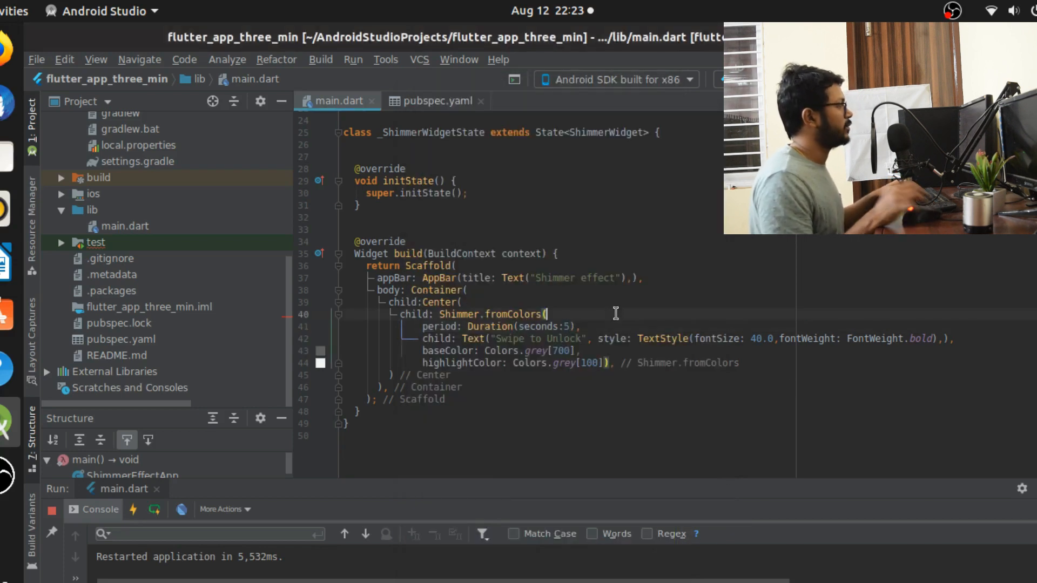
pyautogui.write('direction: ,')
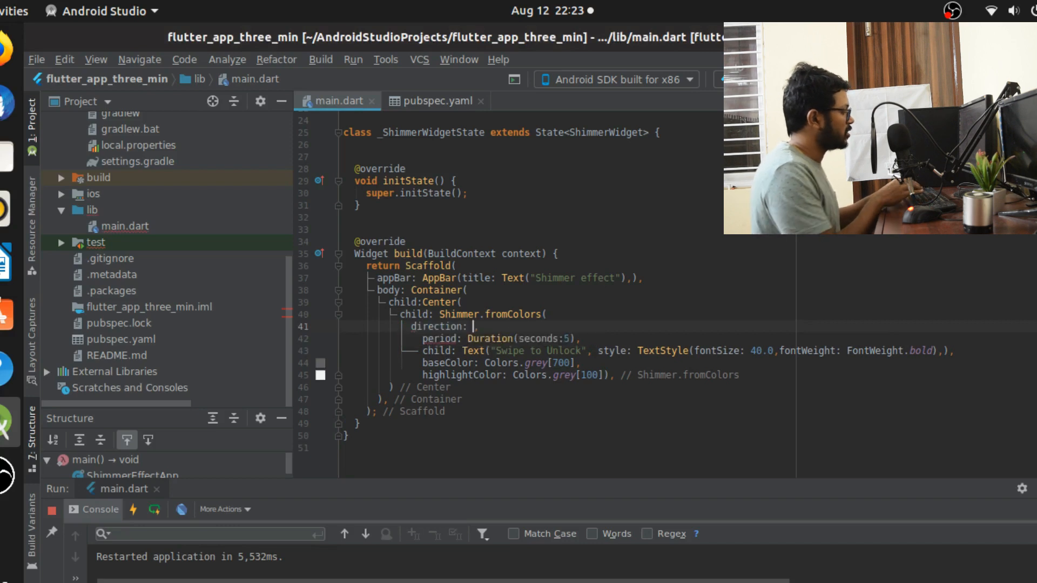
# Set direction: ShimmerDirection.rtl on the shimmer
pyautogui.write('ShimmerDirection.btt')
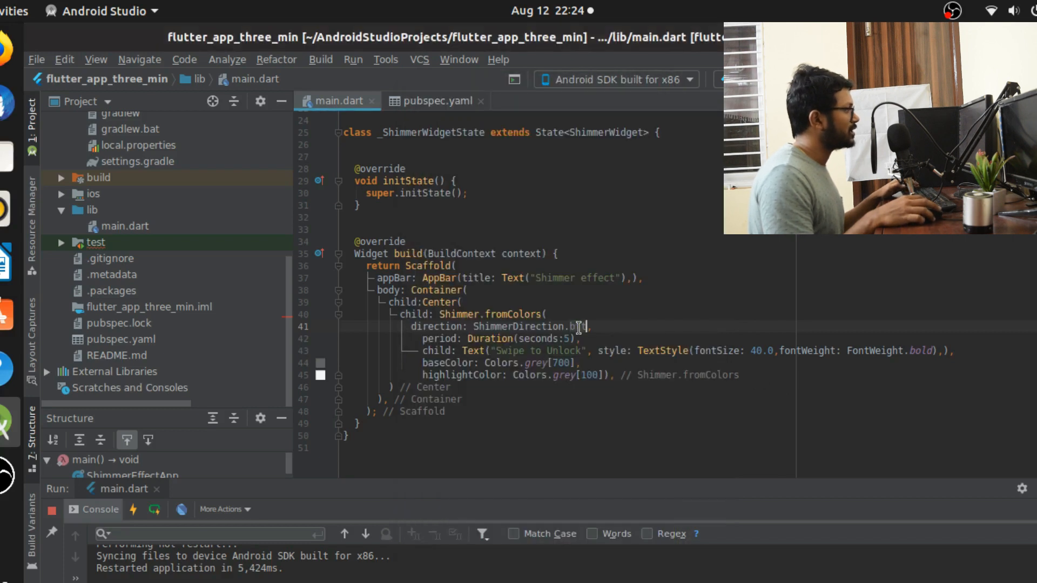
pyautogui.write('rtl')
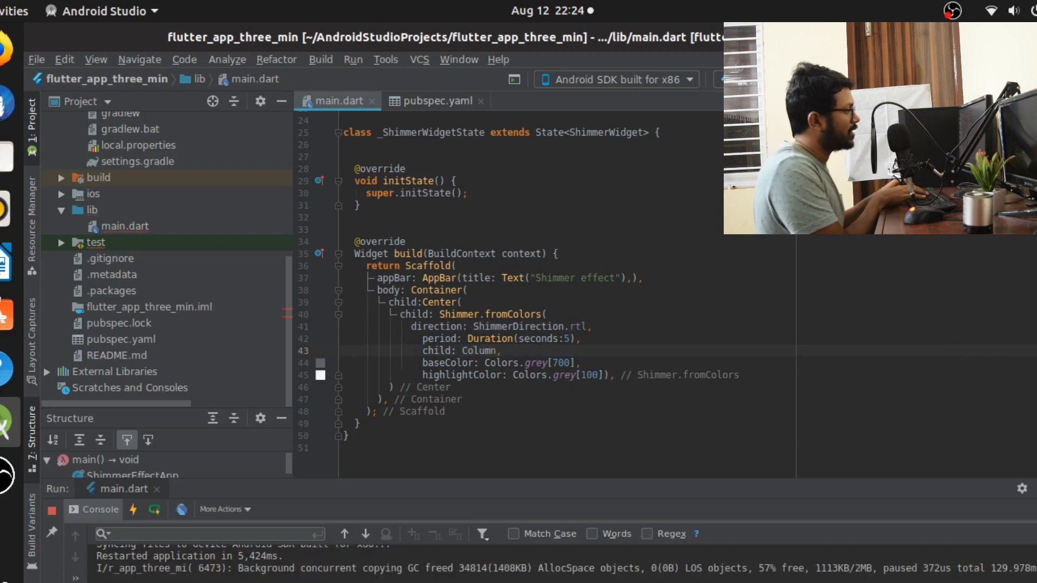
# Give the Column children <Widget>[Row(...)] starting with a 48×48 black Container
pyautogui.press('Enter')
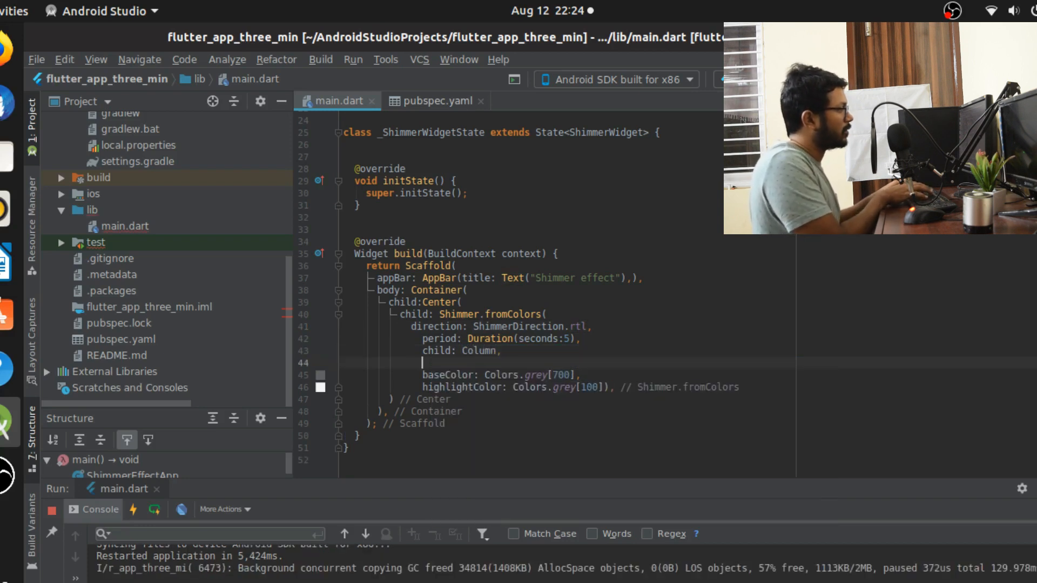
pyautogui.write('()')
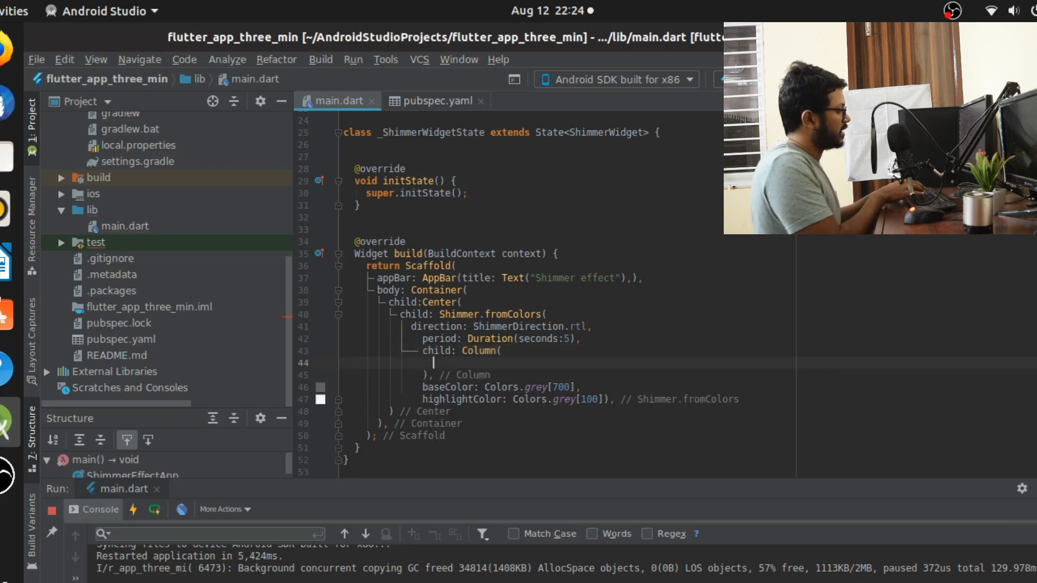
pyautogui.write('children: <Widget>[]')
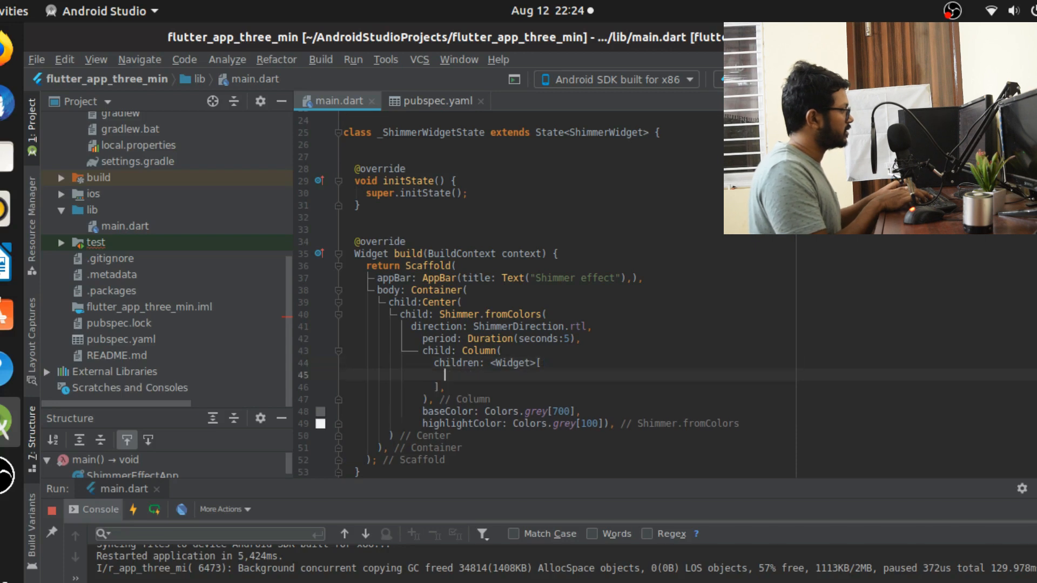
pyautogui.write('Row')
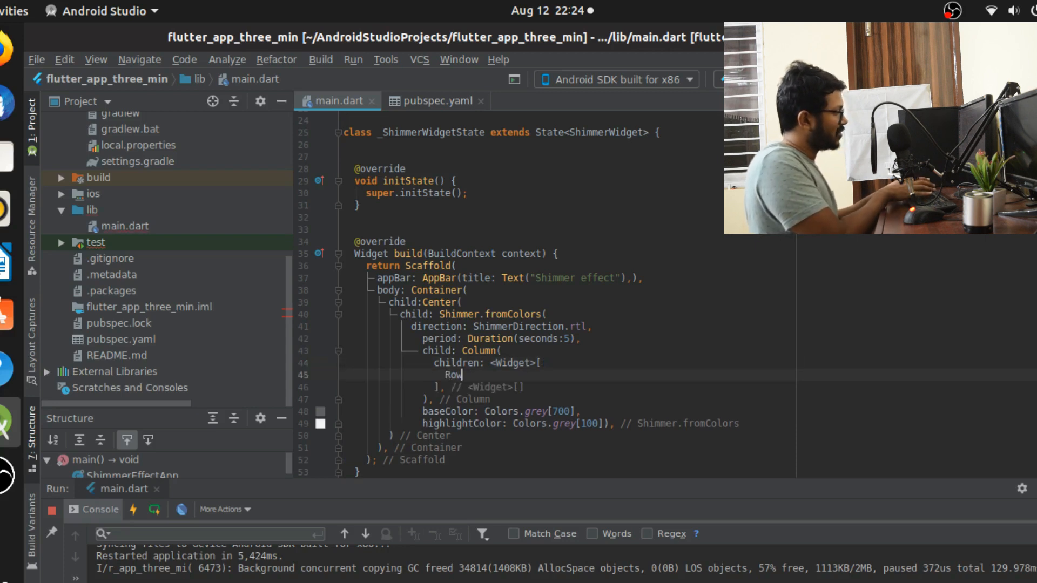
pyautogui.write('()')
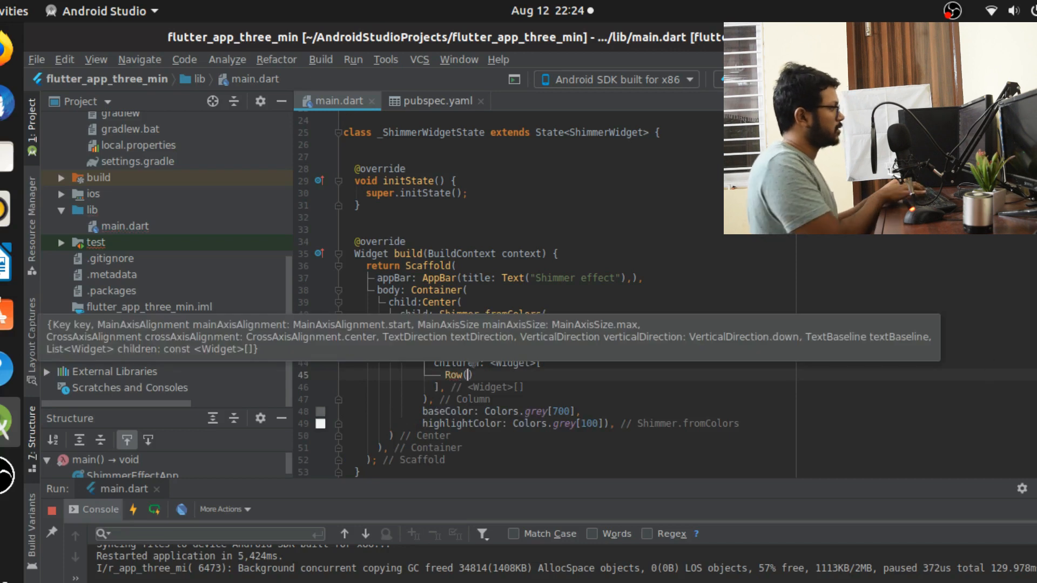
pyautogui.write('child')
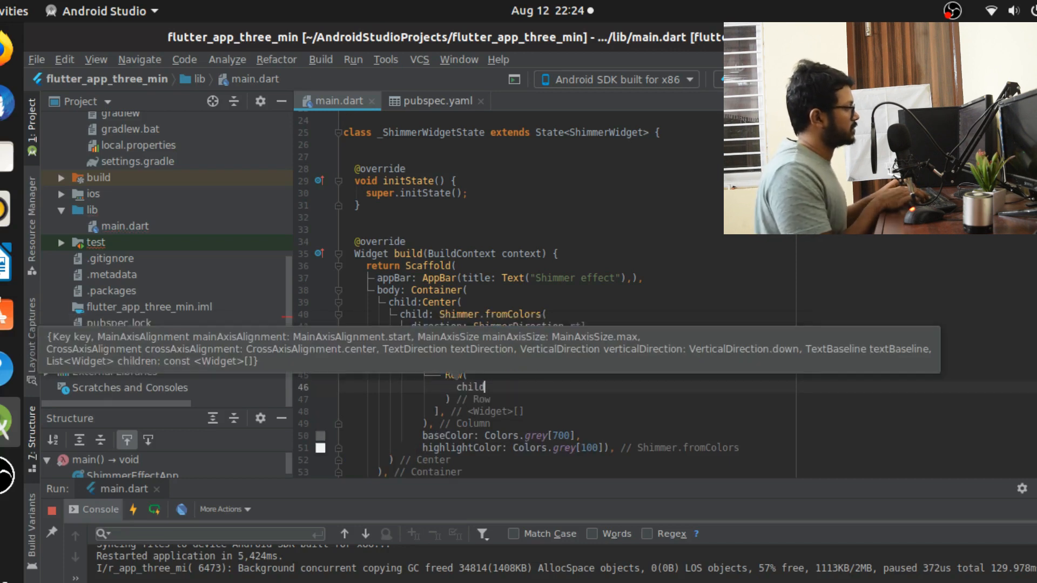
pyautogui.write('Container(height: 48.0,width: 48.0,color: Colors.black,),')
pyautogui.write('Container(height: 26.0, width: 500.0,color:Colors.black)')
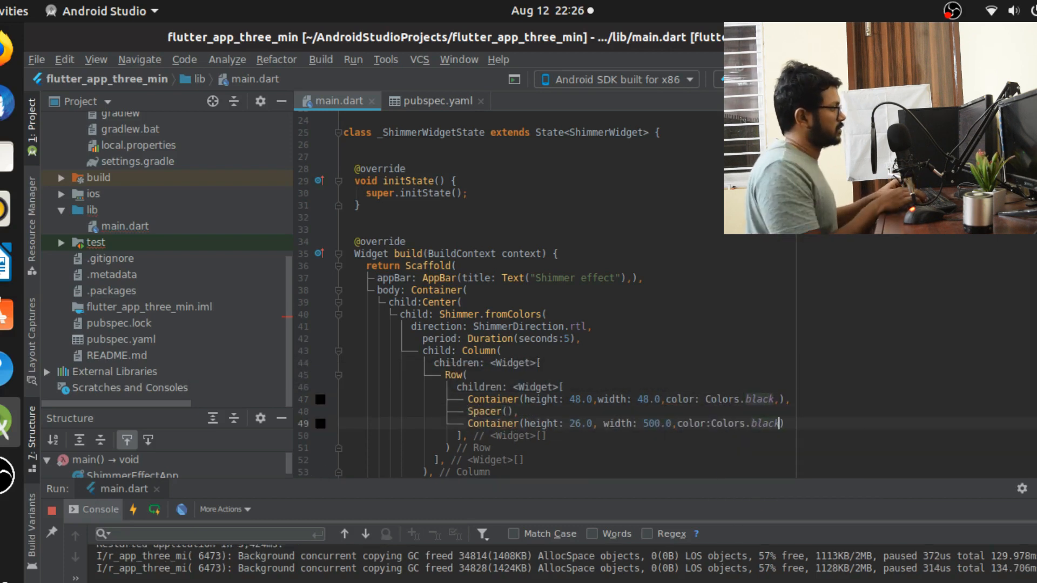
pyautogui.scroll(-3)
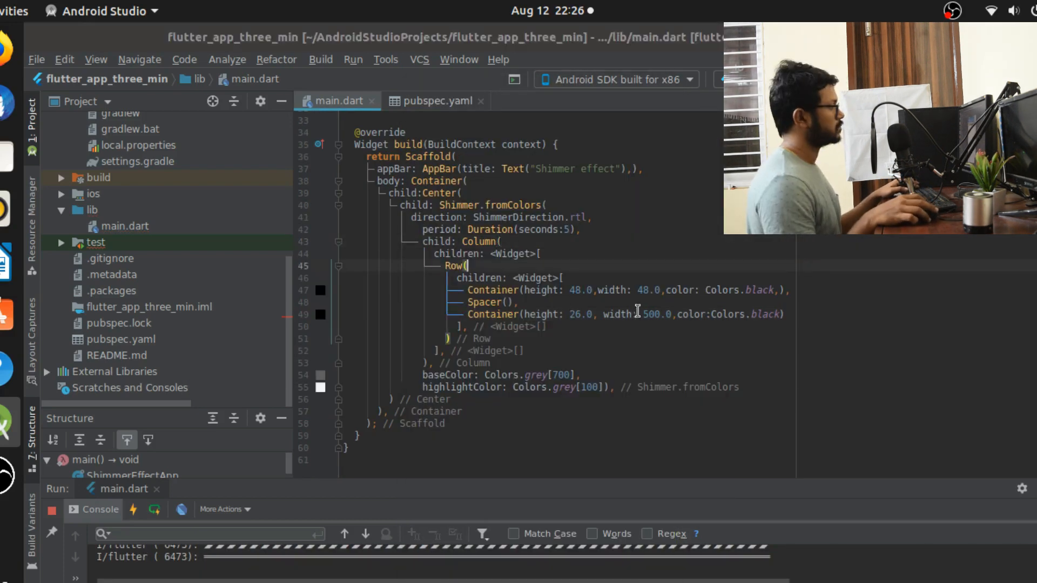